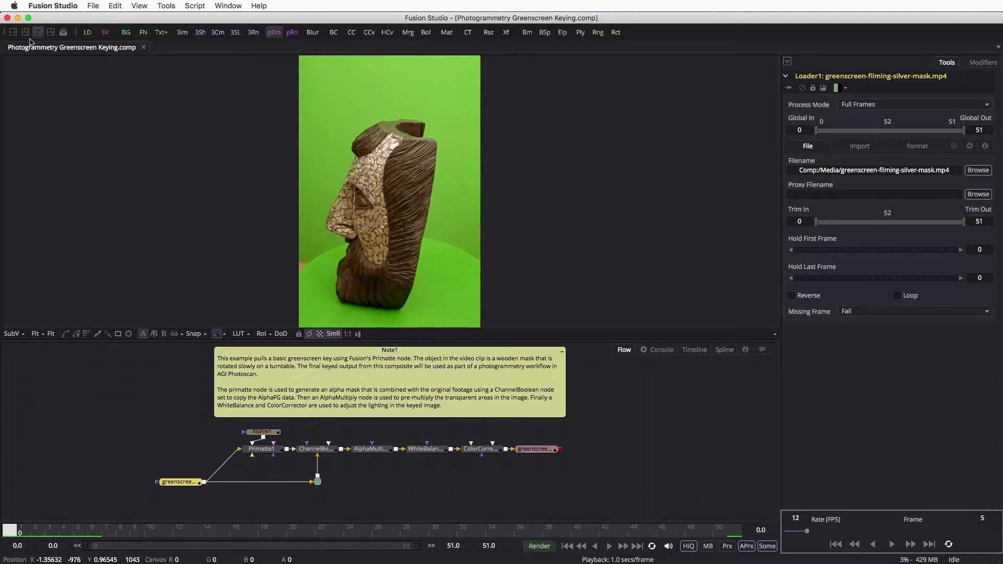
# Show the Saver output in the second viewer and scrub back and forth through the clip.
pyautogui.click(535, 450)
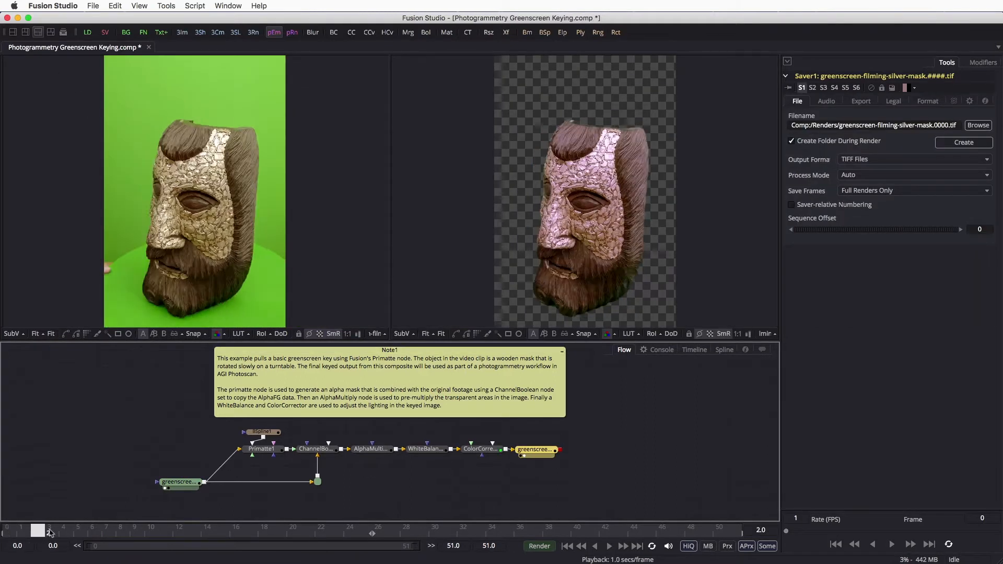
pyautogui.moveTo(48, 531); pyautogui.dragTo(404, 531)
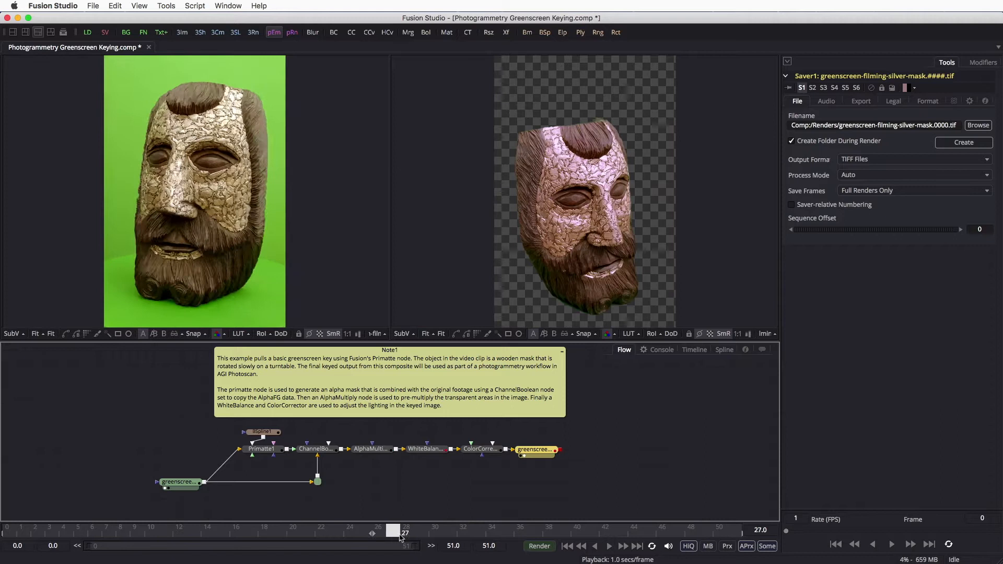
pyautogui.moveTo(402, 531); pyautogui.dragTo(308, 531)
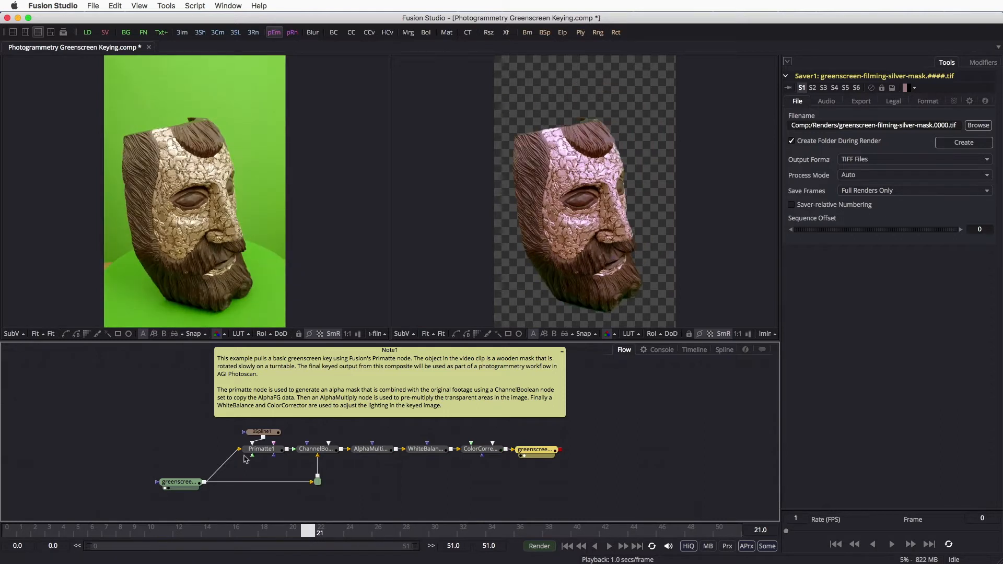
# Inspect Primatte1's alpha matte during playback, then return to the keyed composite view.
pyautogui.click(261, 448)
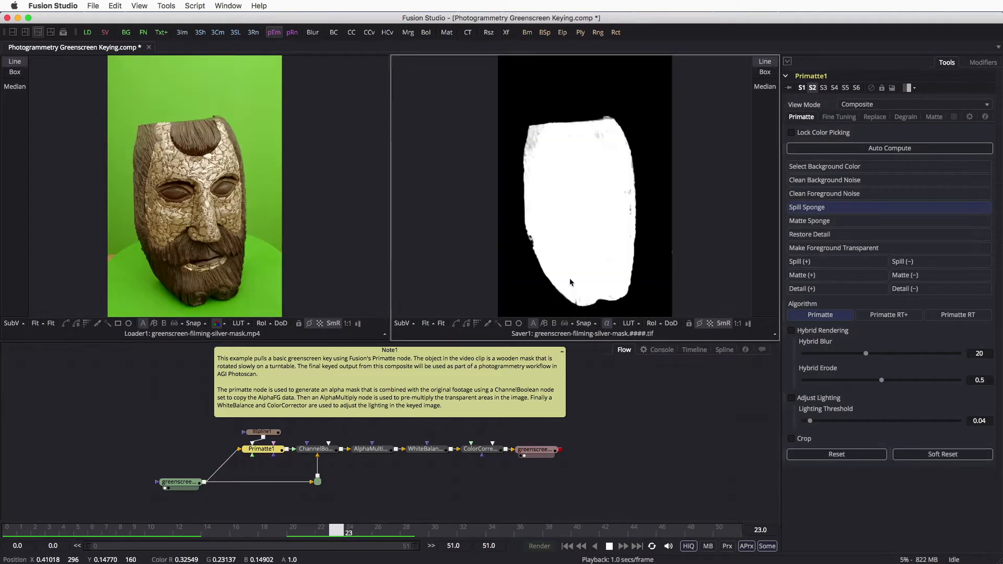
pyautogui.click(624, 546)
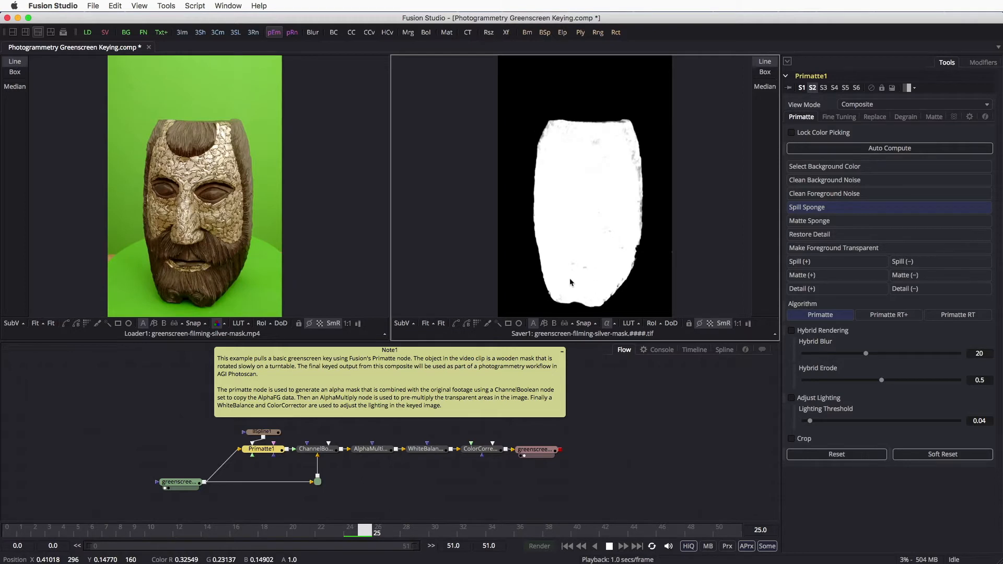
pyautogui.click(623, 546)
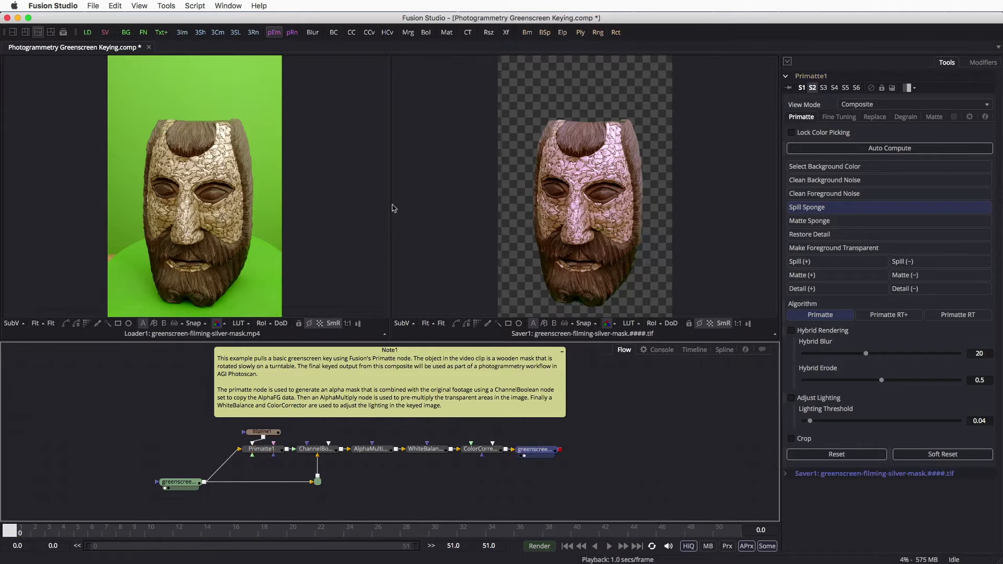
# Send the frames with KartaVR's Send Media to Photoscan and open Photogrammetry Greenscreen Keying.psx.
pyautogui.click(195, 6)
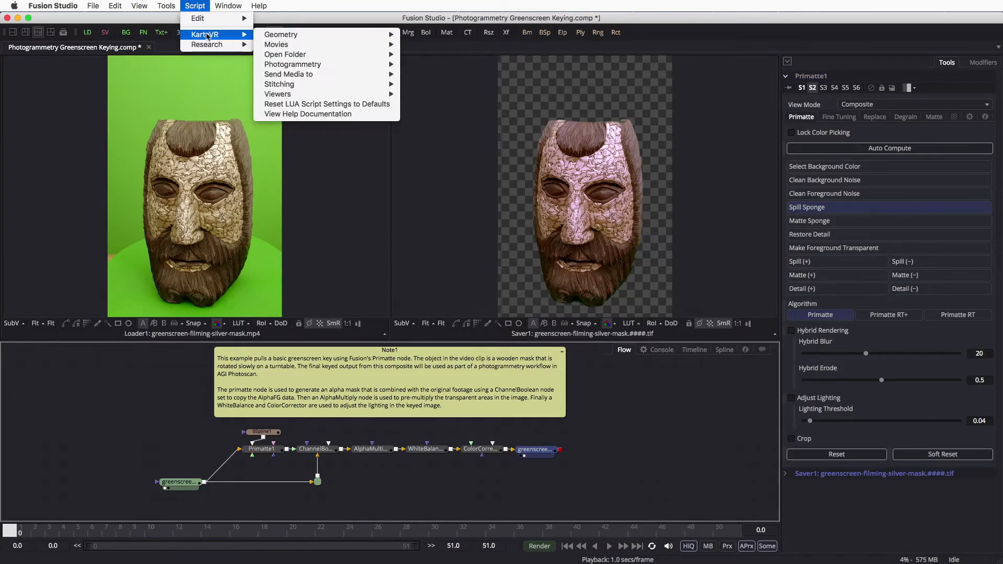
pyautogui.moveTo(293, 64)
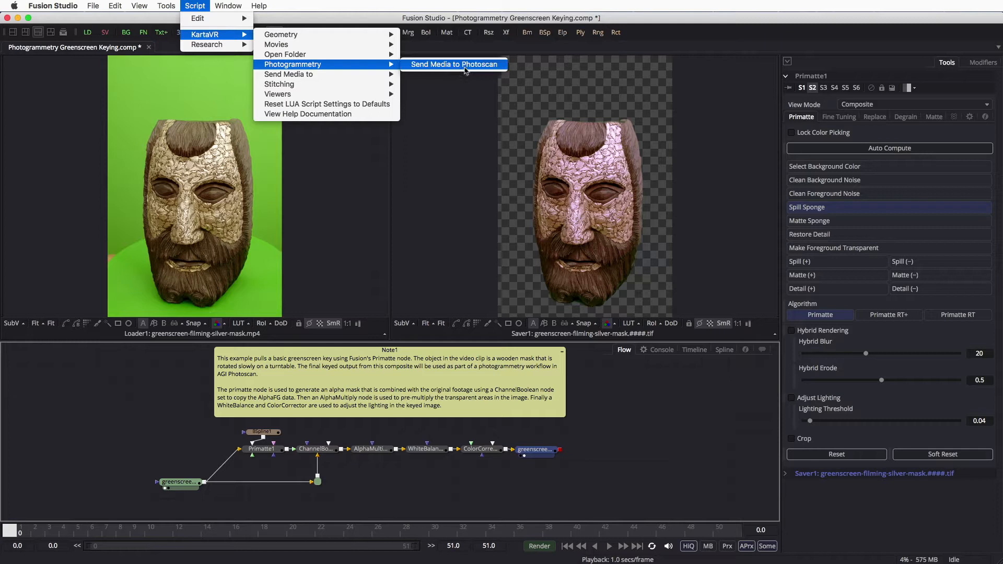
pyautogui.click(454, 64)
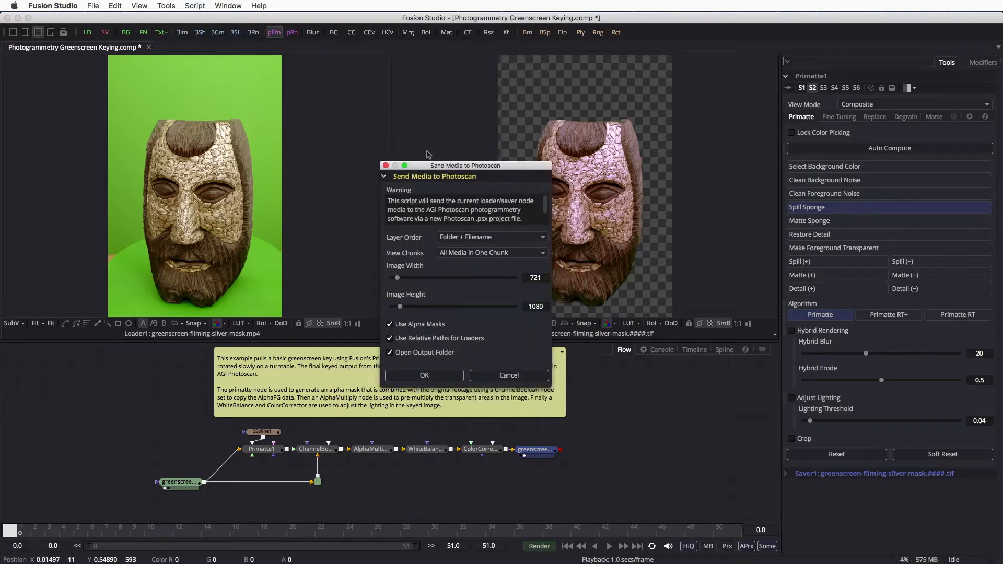
pyautogui.moveTo(465, 165); pyautogui.dragTo(391, 82)
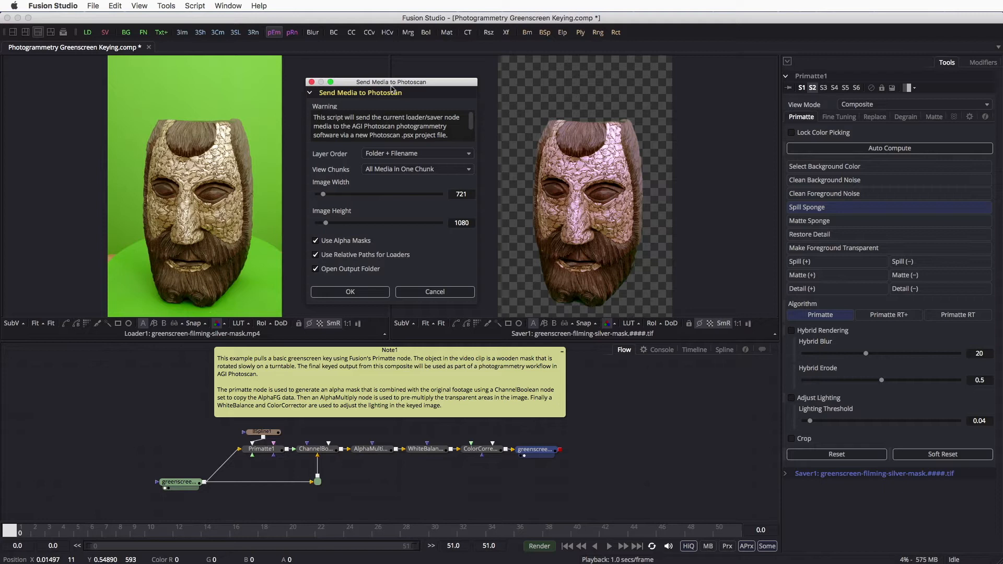
pyautogui.click(350, 291)
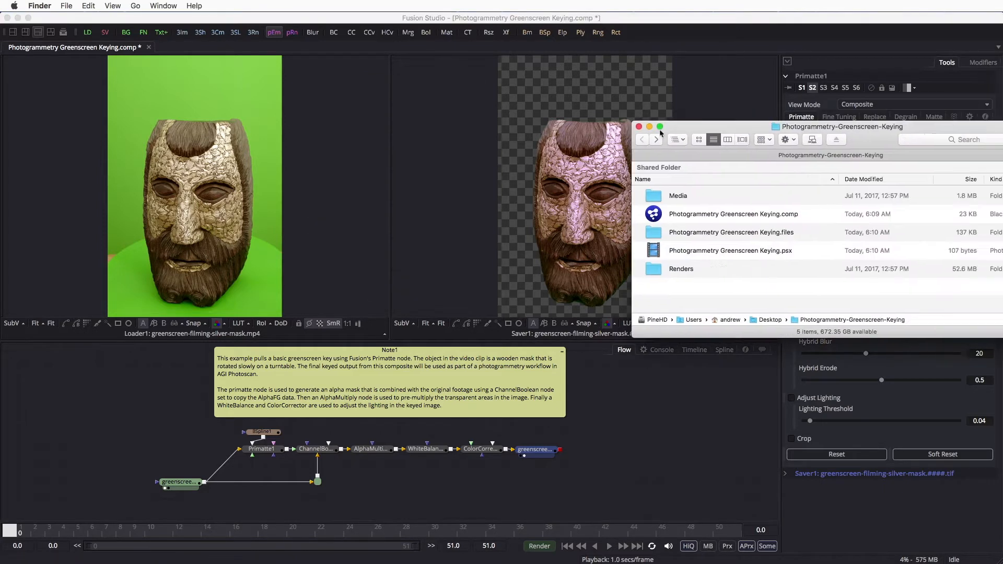
pyautogui.click(454, 255)
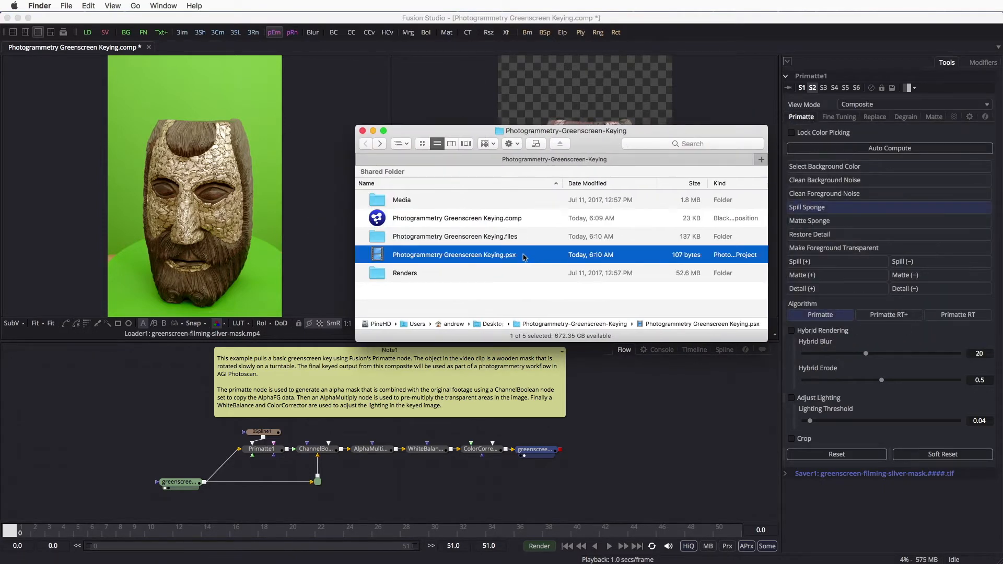
pyautogui.doubleClick(454, 255)
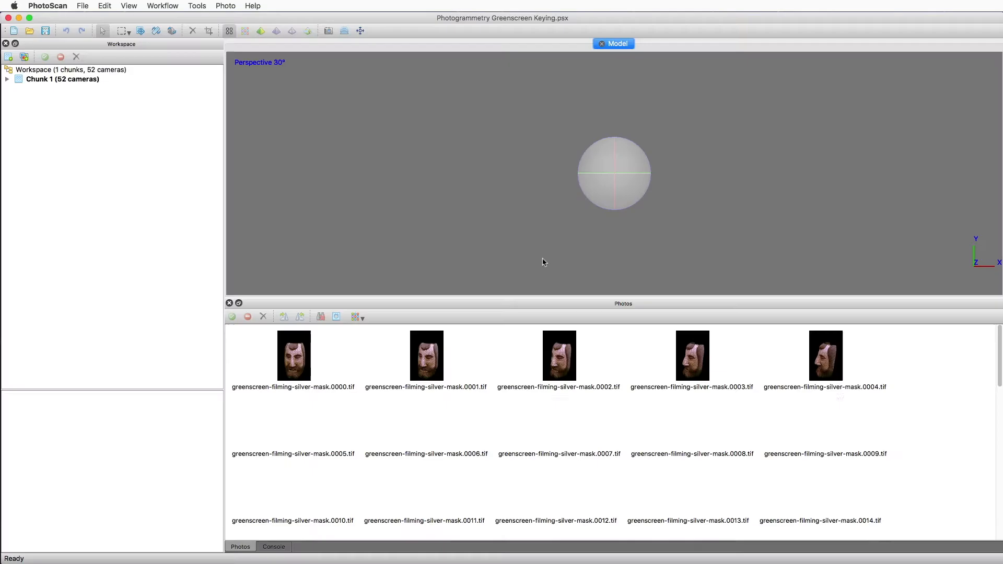
# Expand Chunk 1 to list its 52 unaligned photos and close the first-frame preview.
pyautogui.click(11, 79)
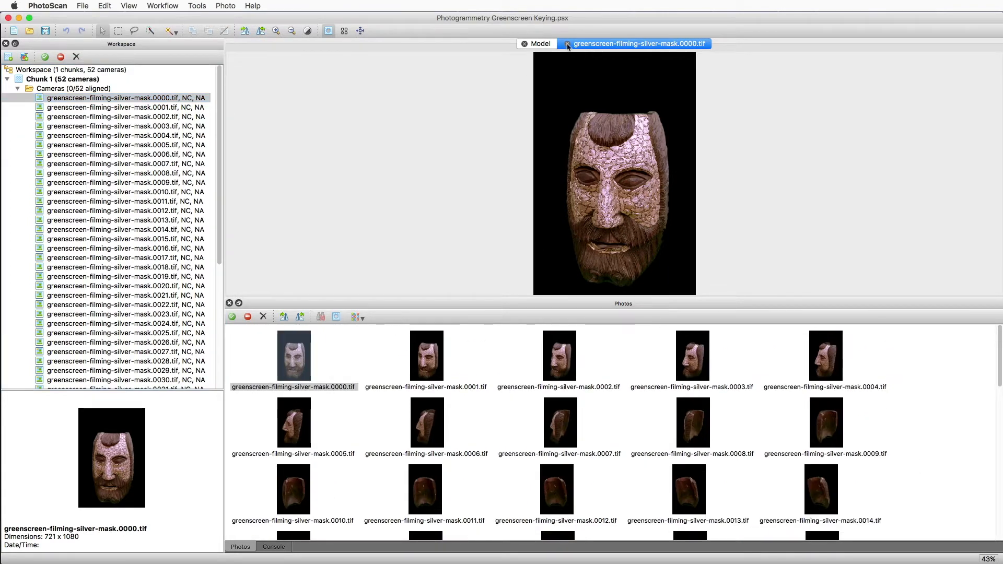
pyautogui.click(163, 5)
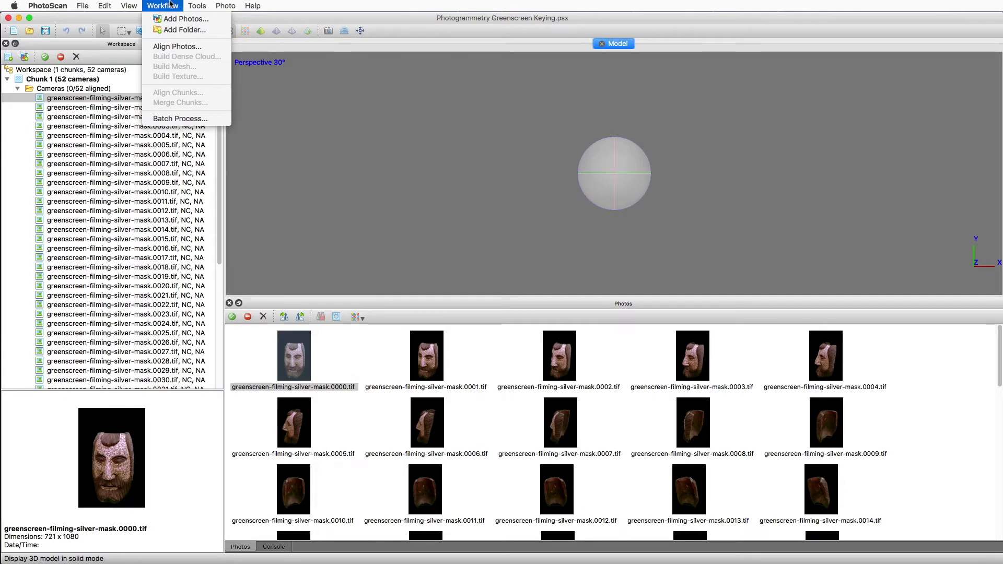
# Align the 52 photos at High accuracy and orbit the 8,261-point sparse cloud.
pyautogui.click(177, 46)
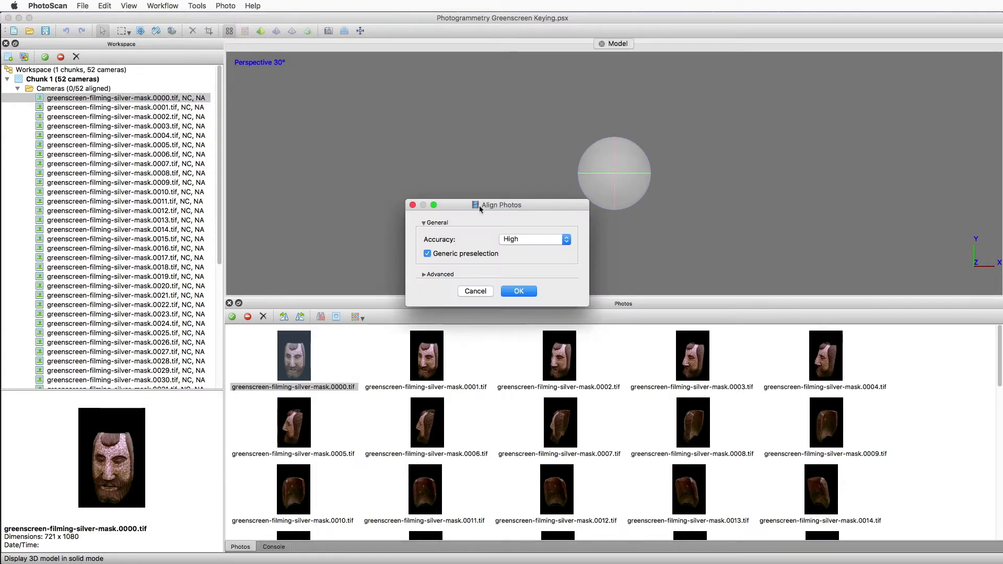
pyautogui.click(519, 291)
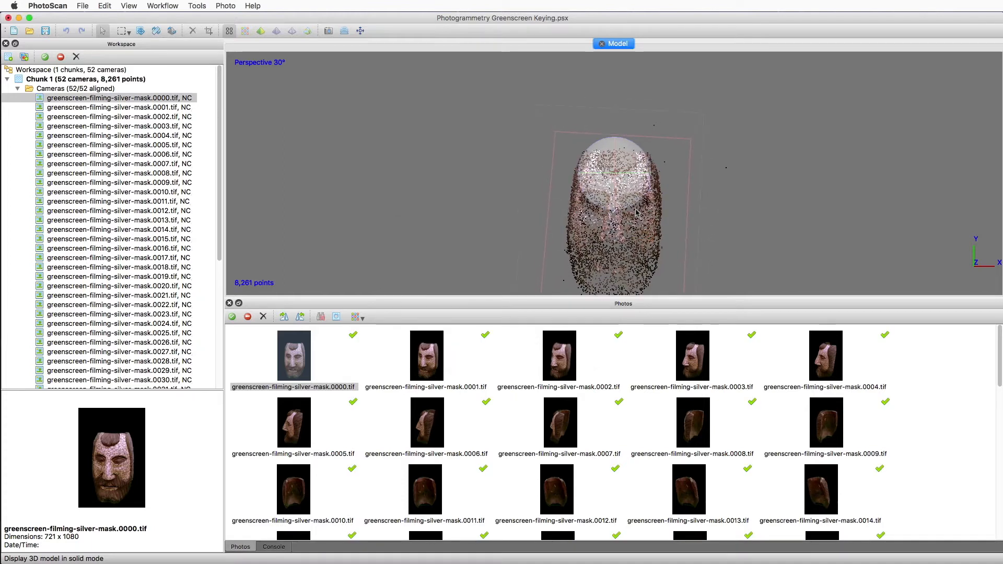
pyautogui.moveTo(614, 211); pyautogui.dragTo(538, 195)
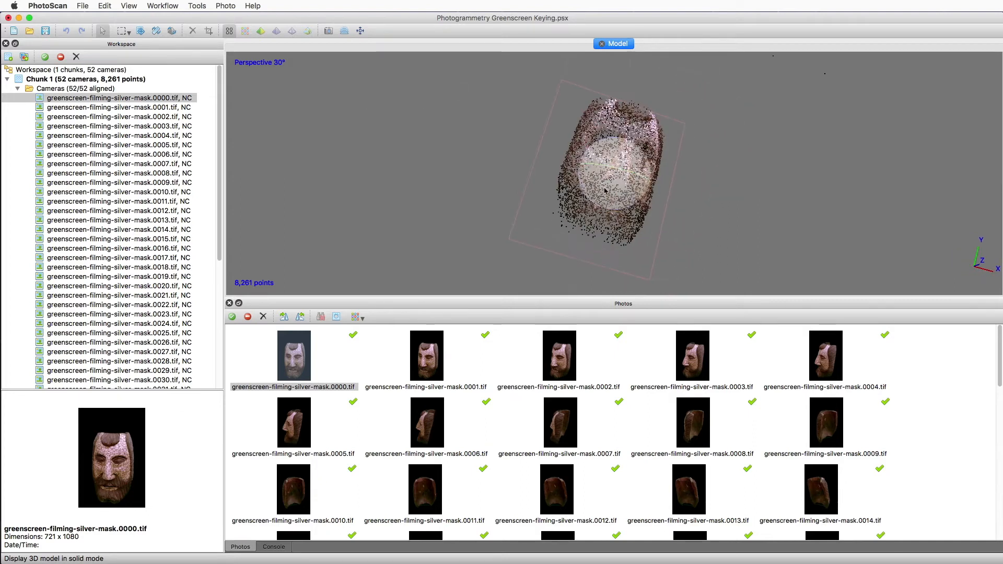
pyautogui.click(129, 5)
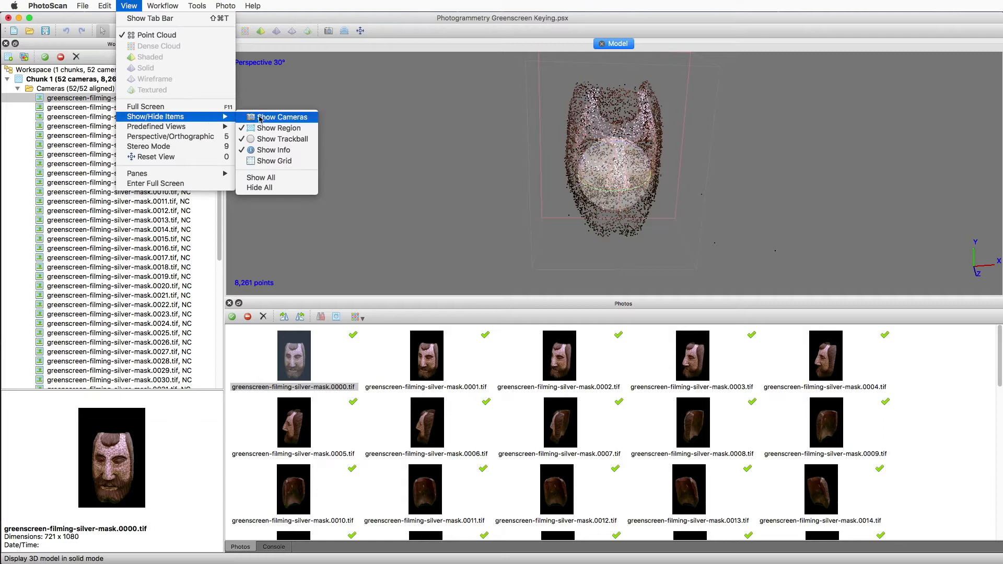
pyautogui.click(280, 117)
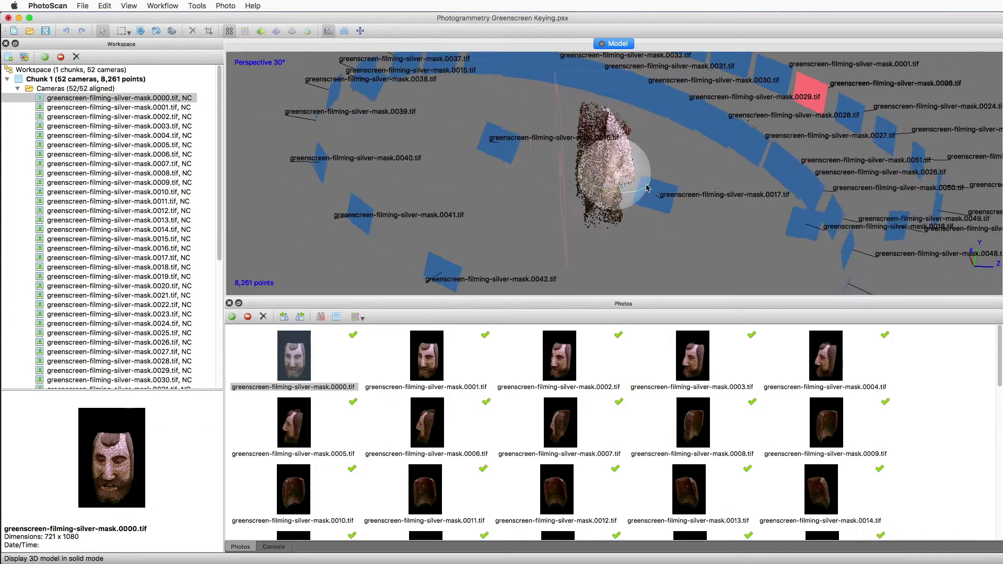
pyautogui.click(128, 5)
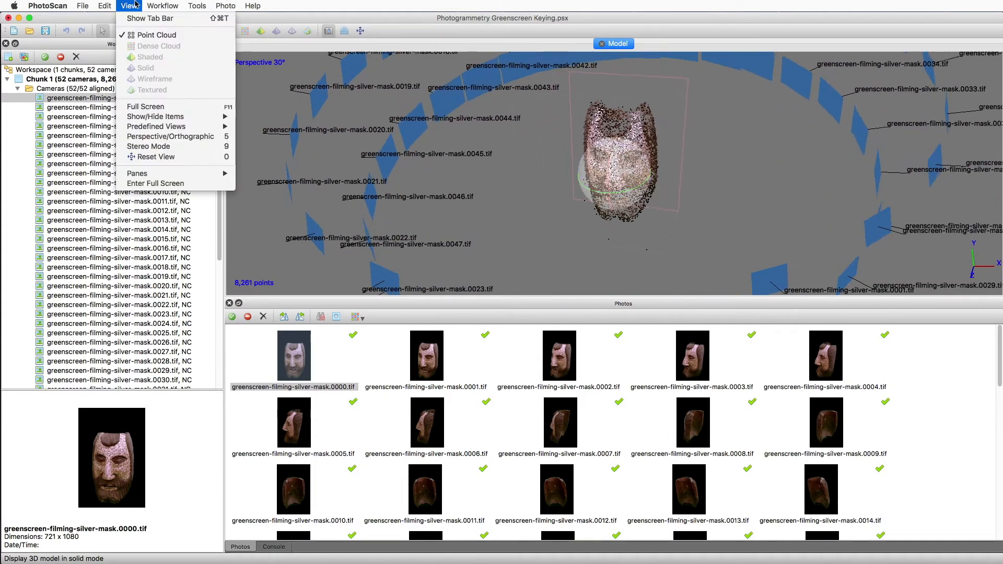
pyautogui.moveTo(156, 116)
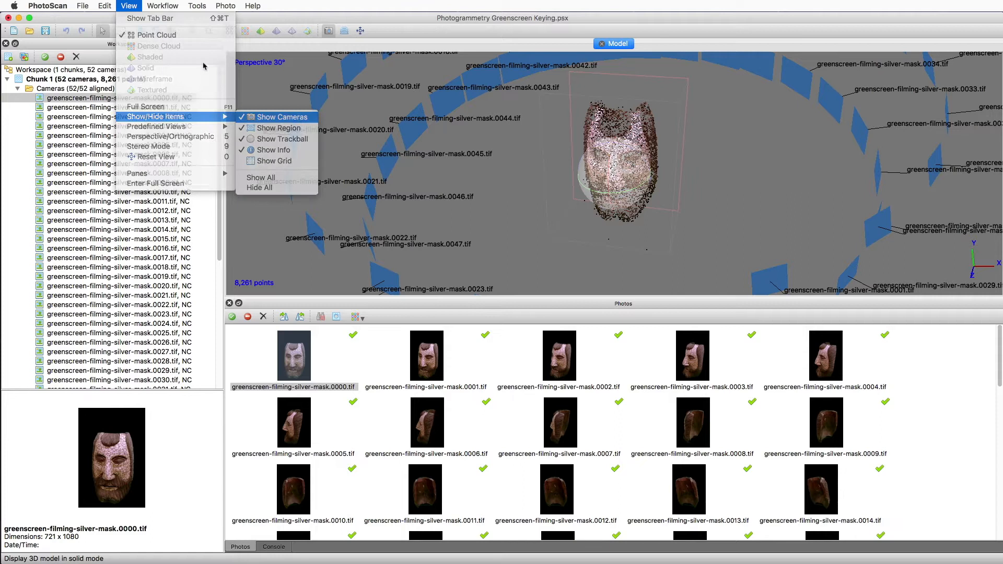
pyautogui.click(162, 6)
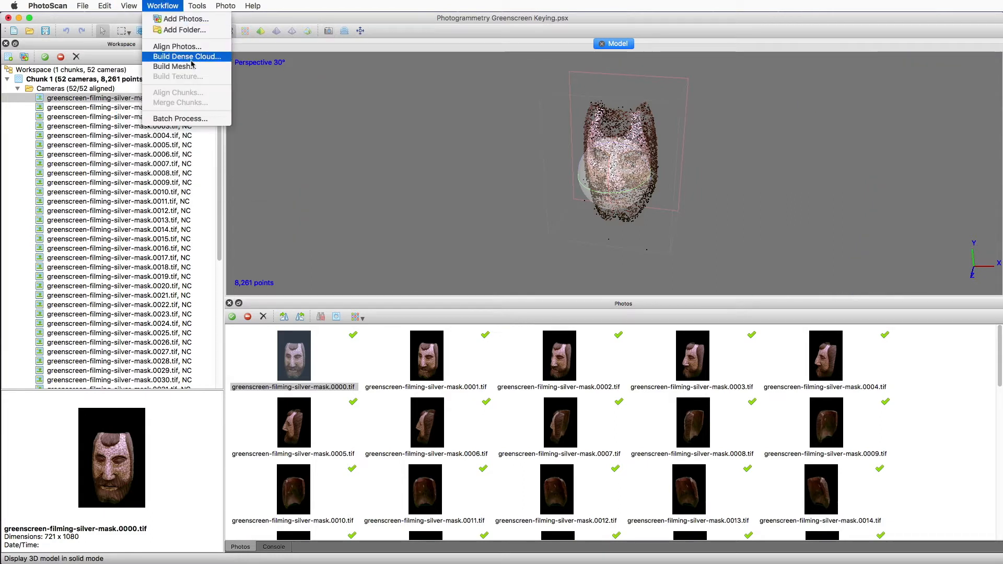
# Build a High-quality dense cloud and display its 418,388 points.
pyautogui.click(187, 56)
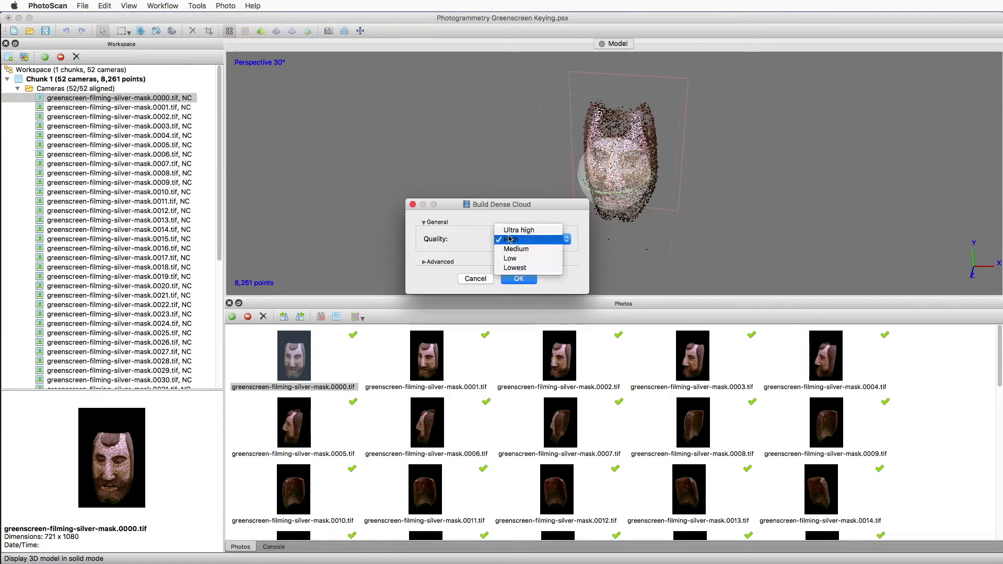
pyautogui.click(511, 239)
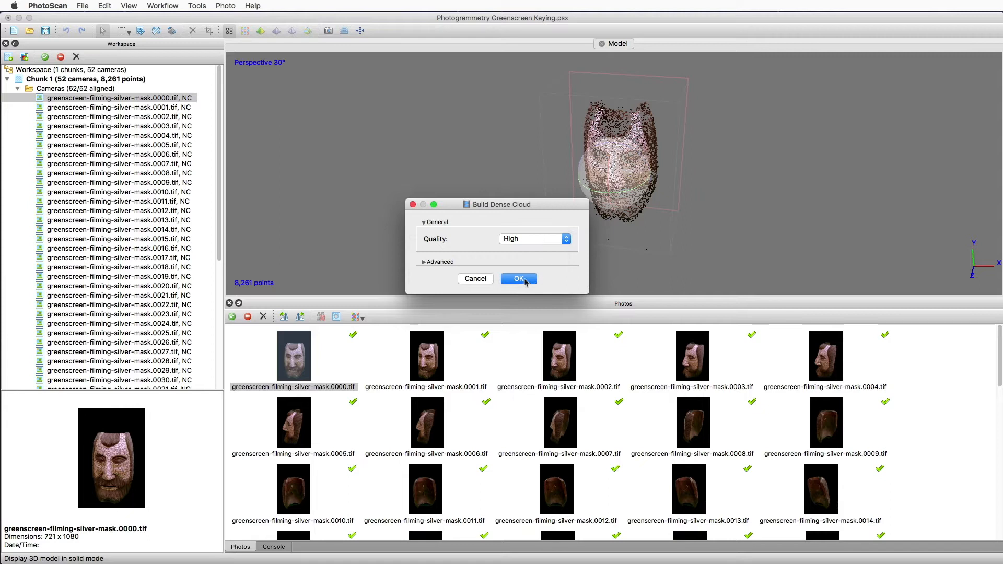
pyautogui.click(519, 279)
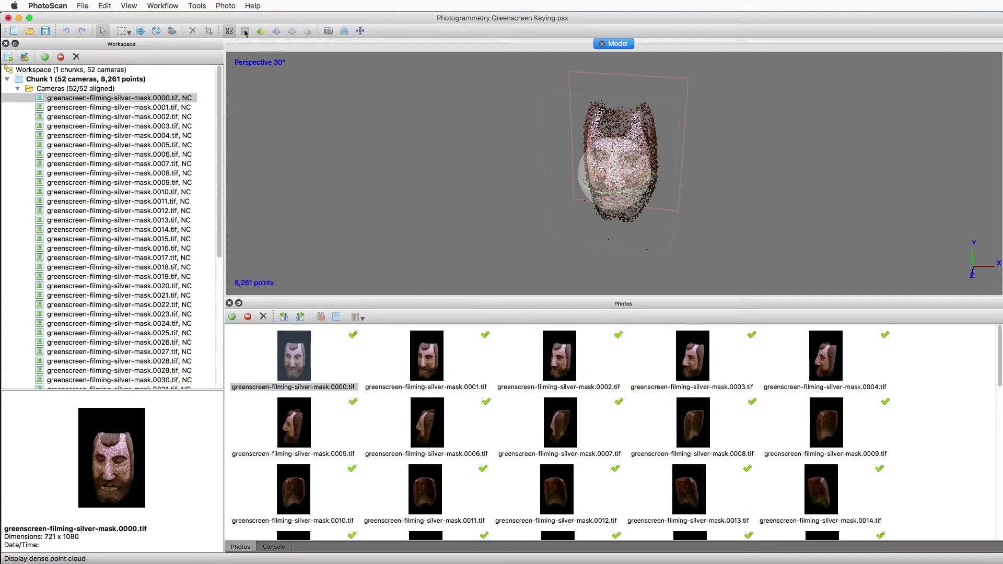
pyautogui.click(162, 5)
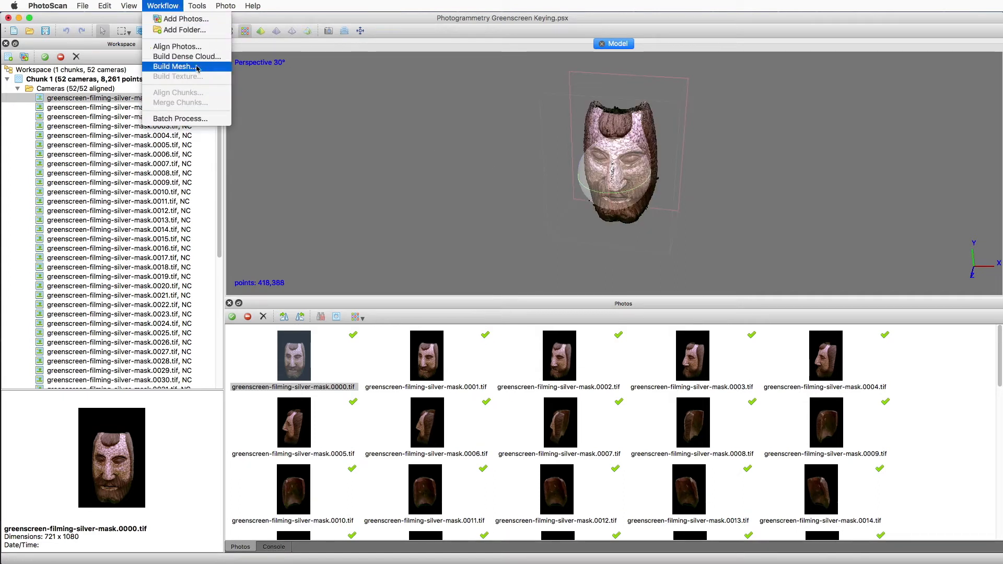
pyautogui.click(173, 66)
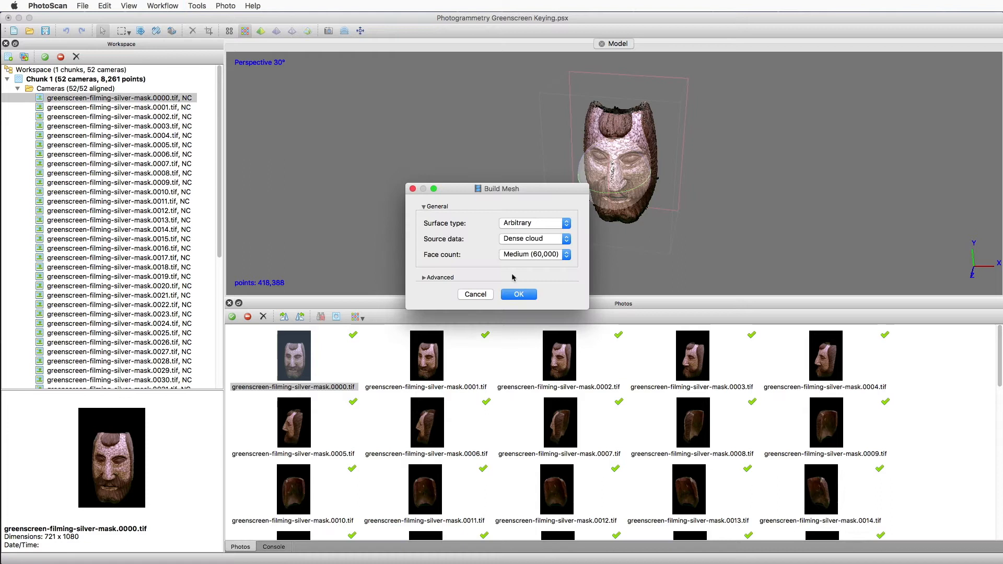
# Build an Arbitrary, Medium face-count mesh from the dense cloud and orbit it in Solid view.
pyautogui.click(518, 294)
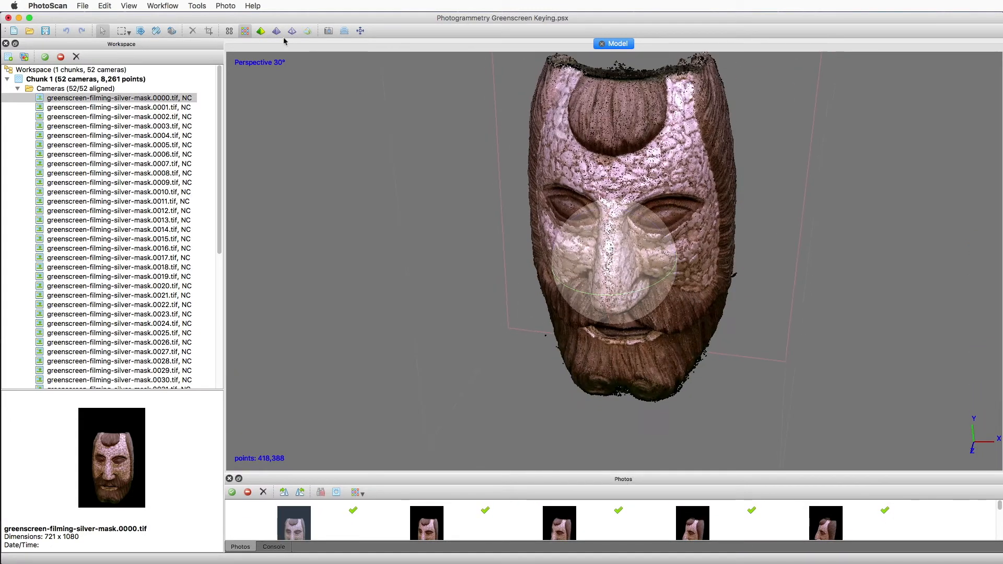
pyautogui.click(285, 30)
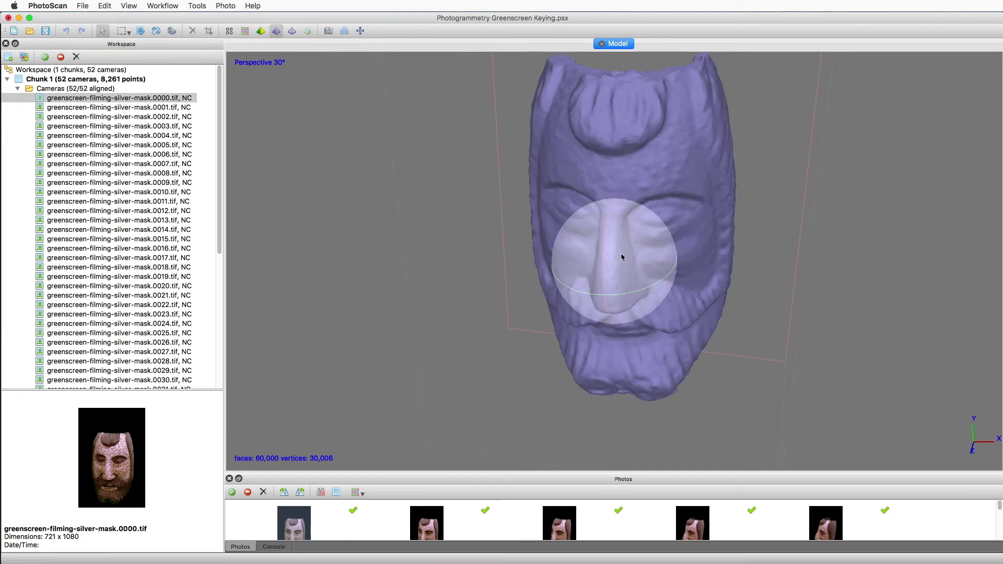
pyautogui.moveTo(621, 257); pyautogui.dragTo(635, 277)
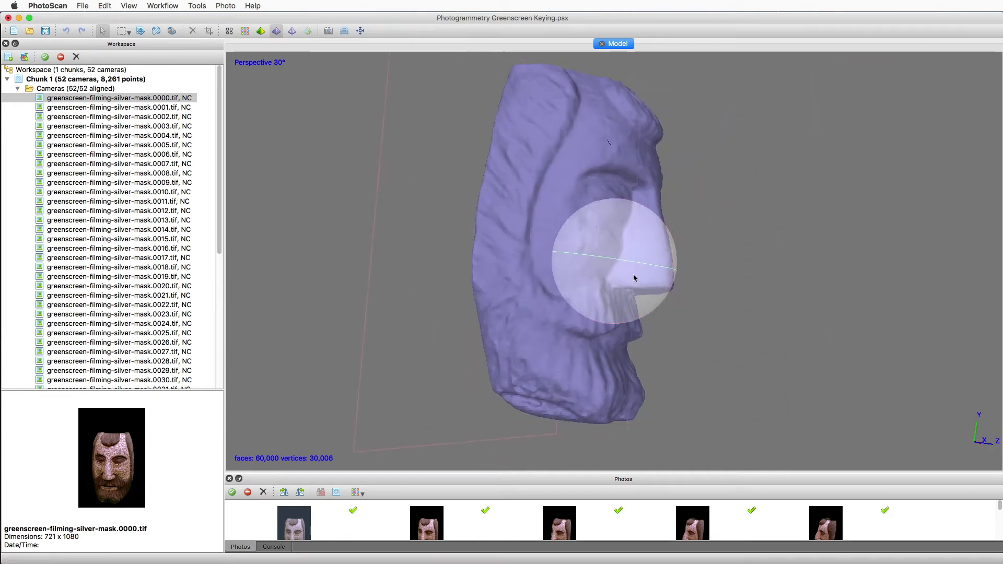
pyautogui.moveTo(634, 277); pyautogui.dragTo(668, 267)
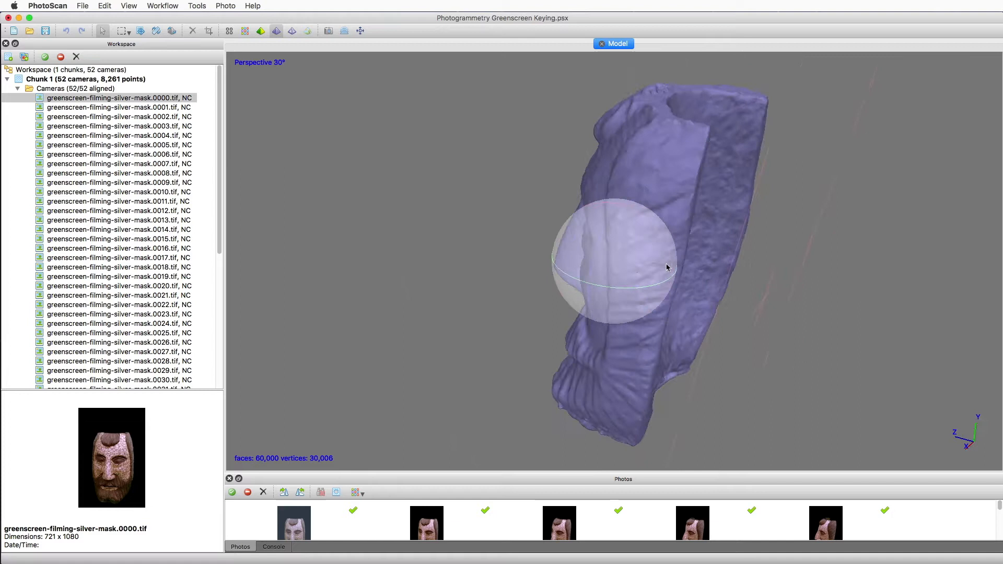
pyautogui.moveTo(668, 268); pyautogui.dragTo(615, 248)
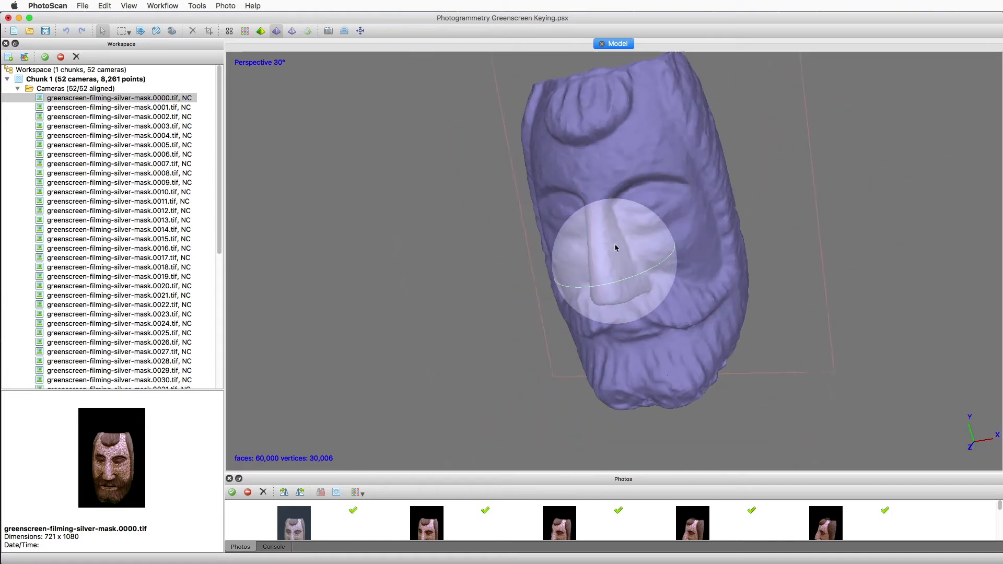
pyautogui.click(163, 6)
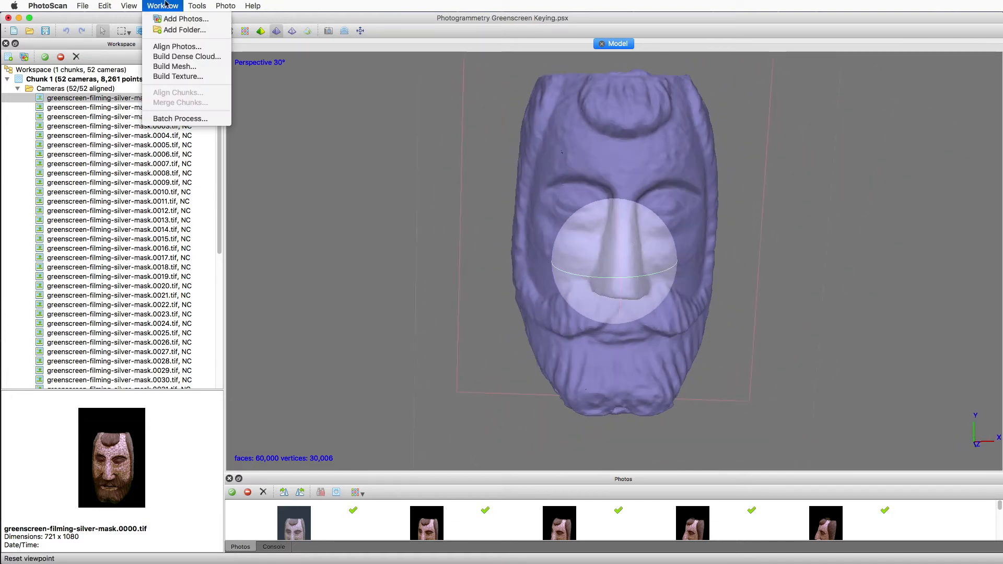
# Build a 4096 Generic/Mosaic texture and orbit the mask in Textured view.
pyautogui.click(177, 76)
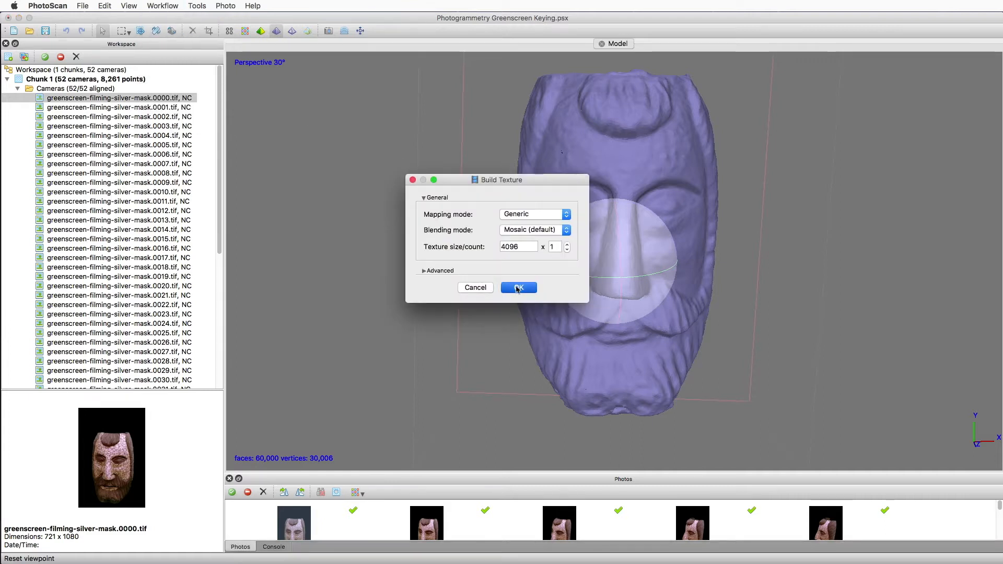
pyautogui.click(518, 288)
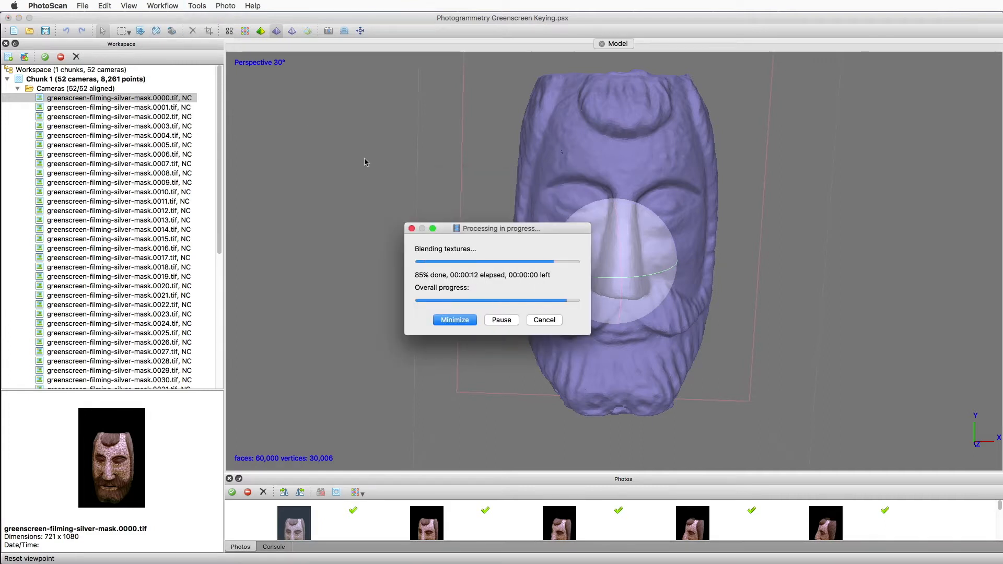
pyautogui.click(129, 6)
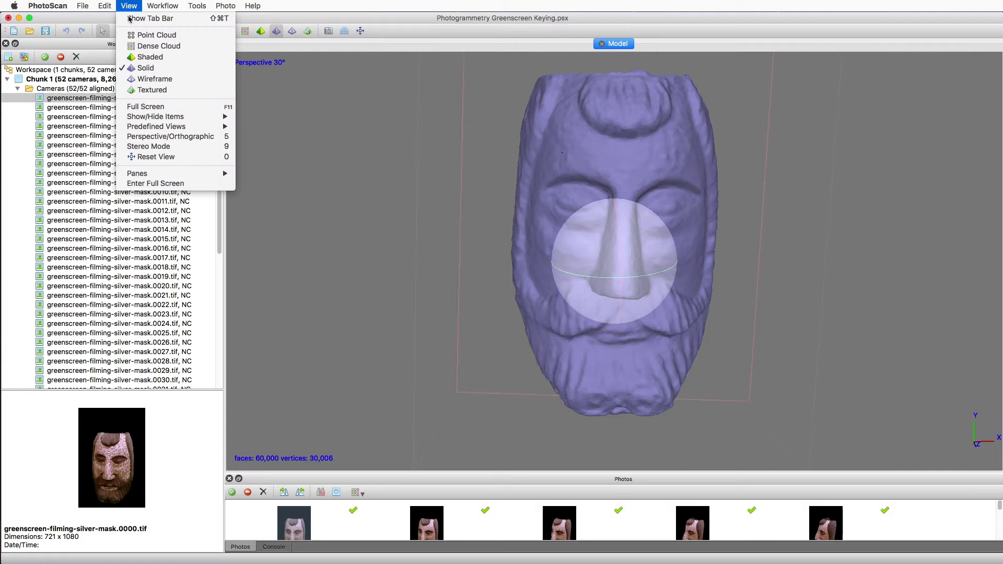
pyautogui.click(151, 90)
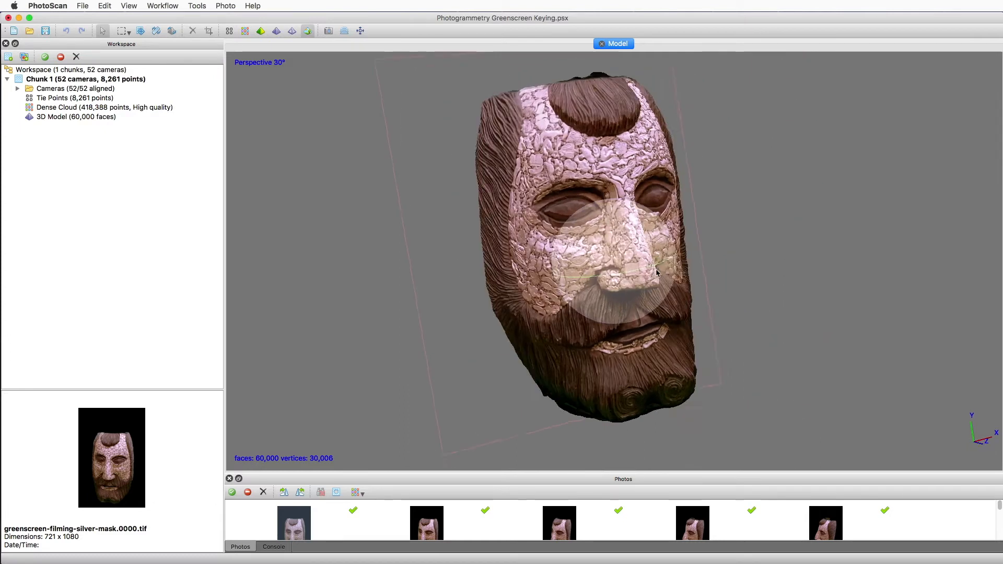
pyautogui.moveTo(656, 272); pyautogui.dragTo(618, 283)
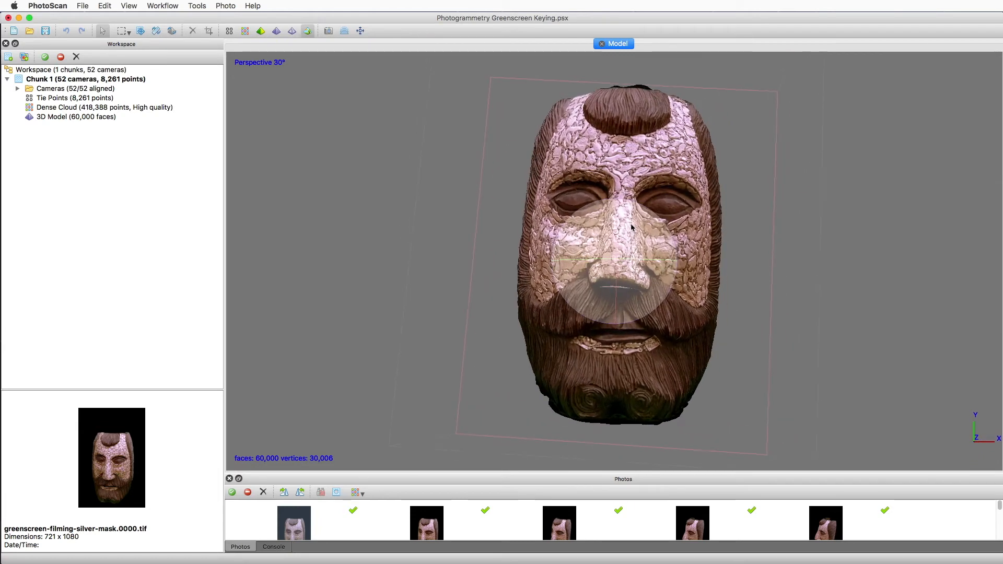
pyautogui.moveTo(630, 227); pyautogui.dragTo(667, 266)
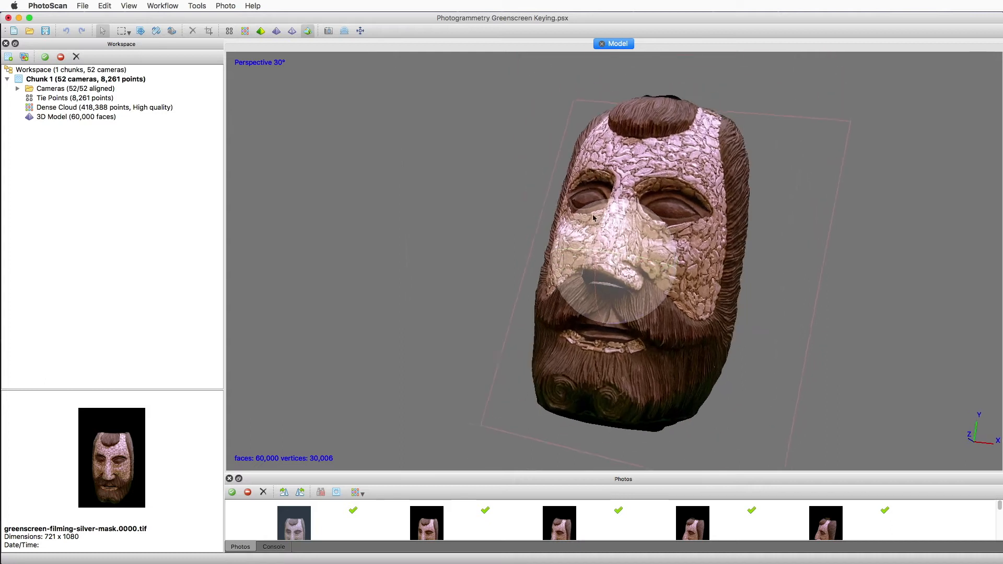
pyautogui.moveTo(593, 219); pyautogui.dragTo(663, 269)
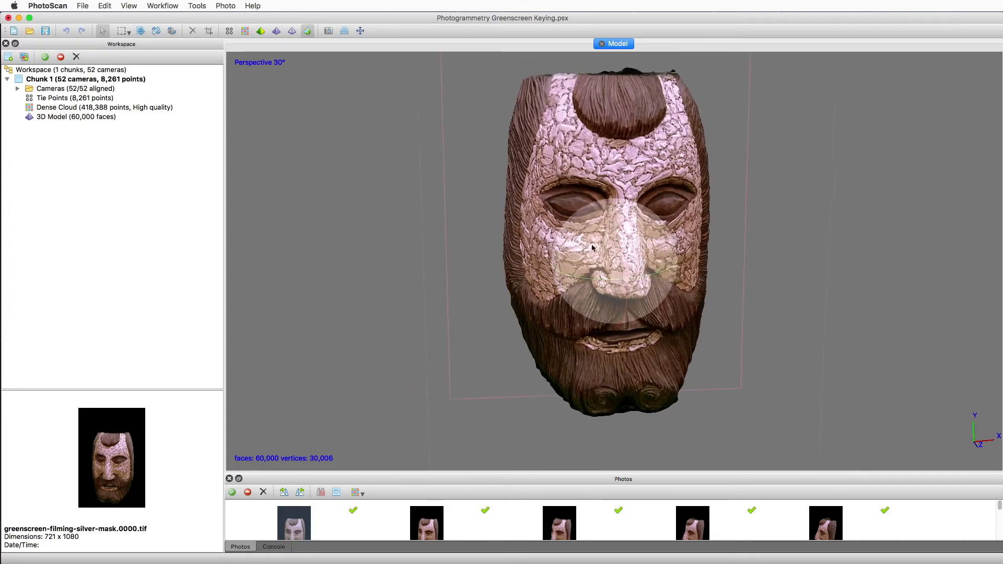
pyautogui.click(128, 6)
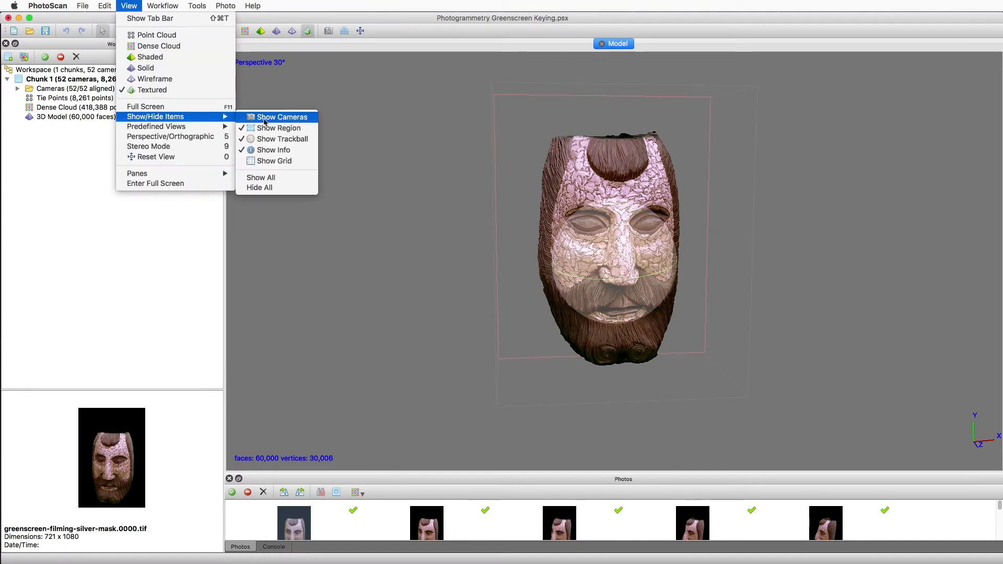
pyautogui.click(281, 116)
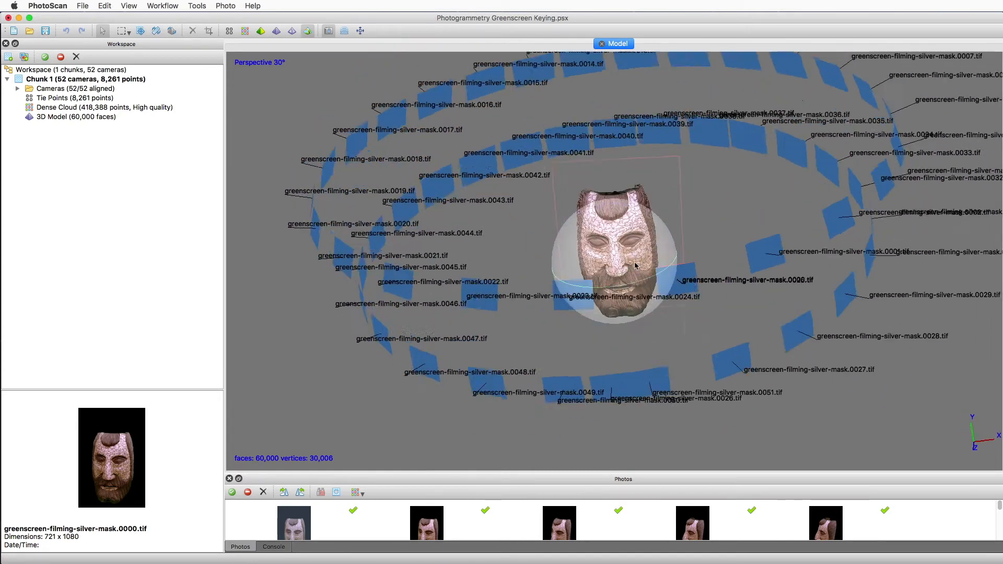
pyautogui.click(129, 6)
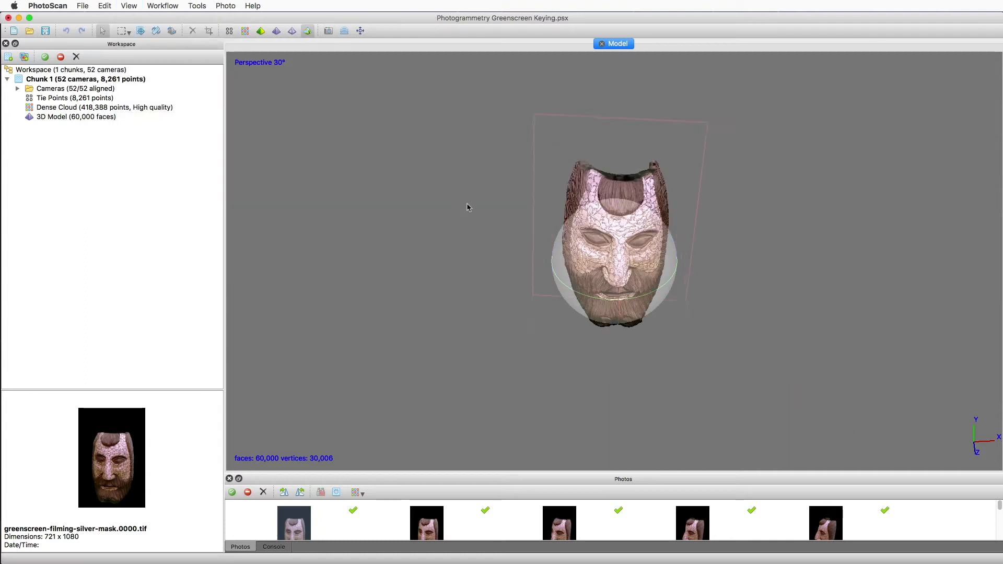
# Export the textured model as a Wavefront OBJ file named 'Mask'.
pyautogui.click(83, 6)
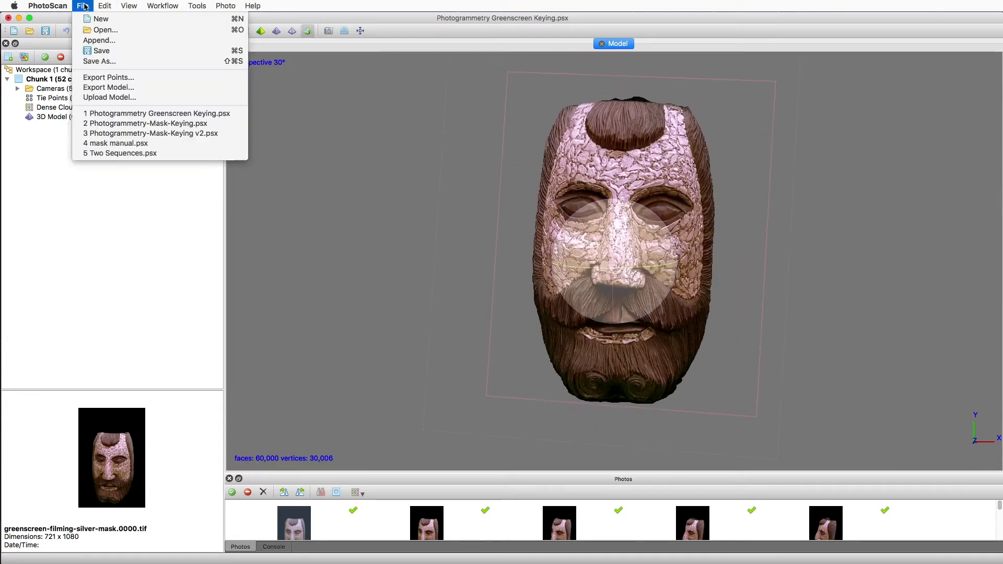
pyautogui.click(83, 6)
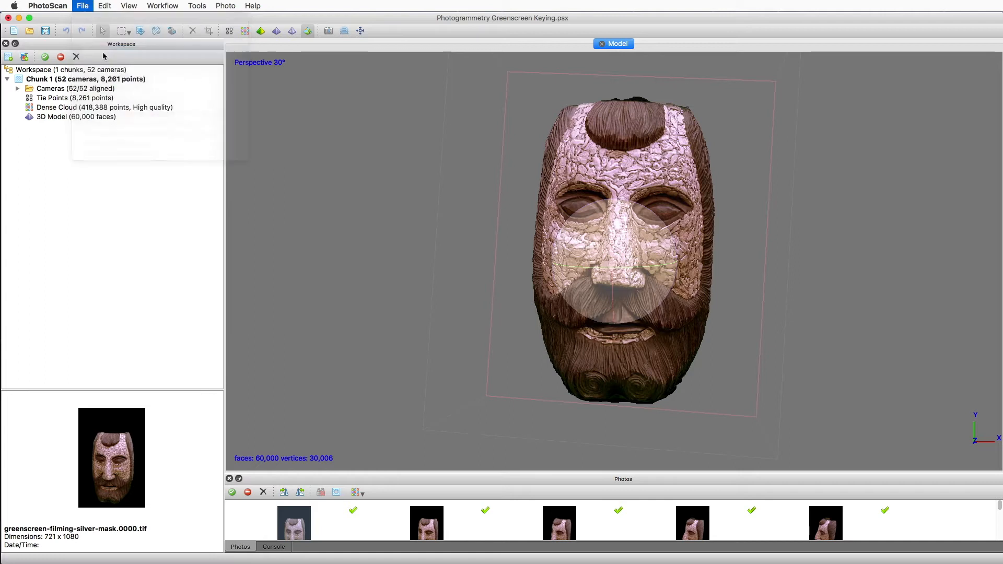
pyautogui.click(82, 6)
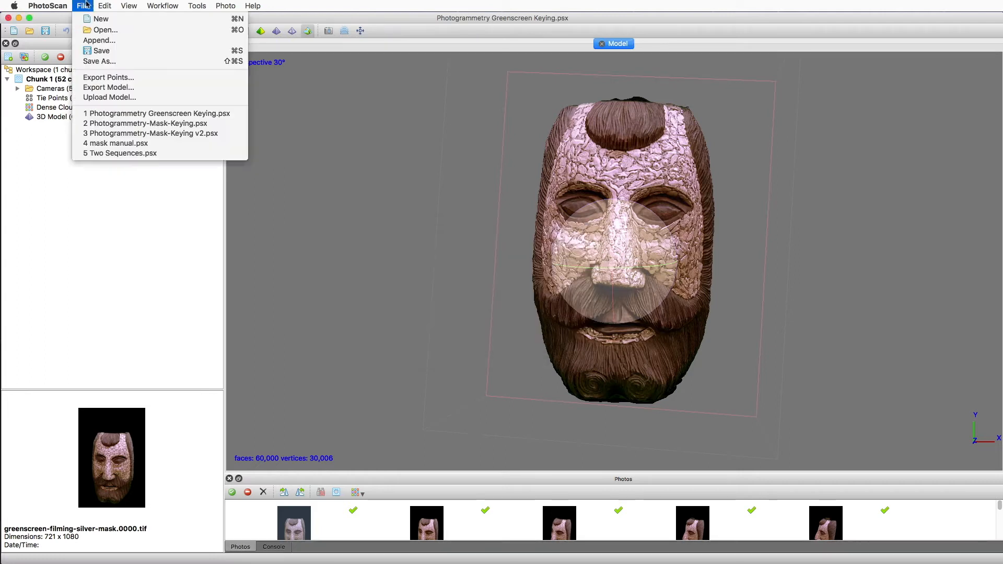
pyautogui.moveTo(109, 87)
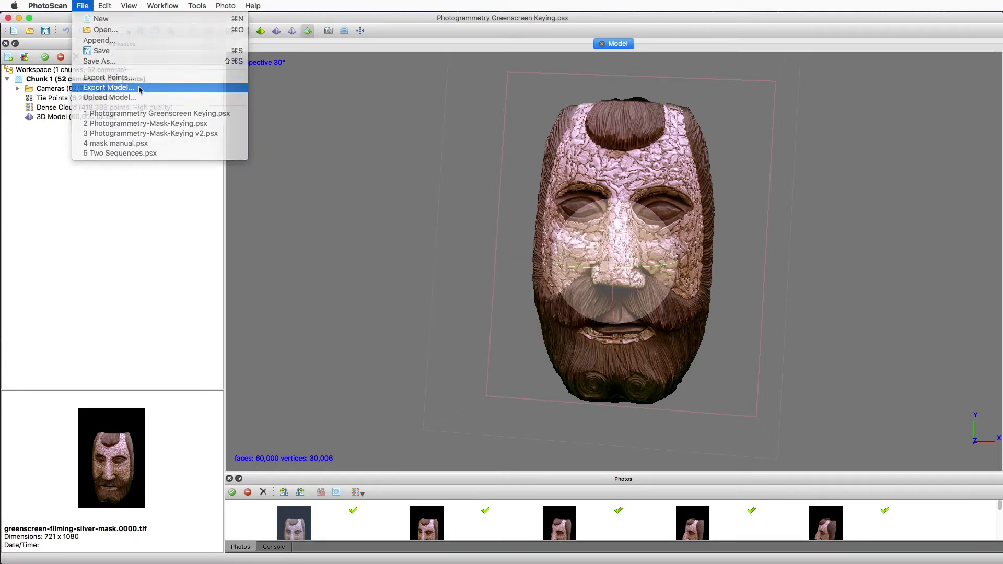
pyautogui.click(108, 87)
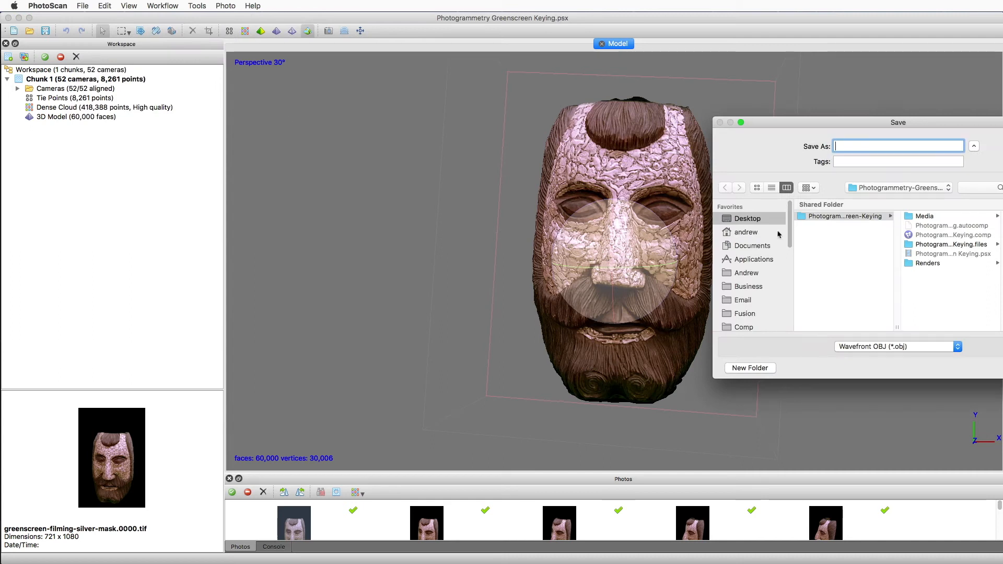
pyautogui.moveTo(909, 347)
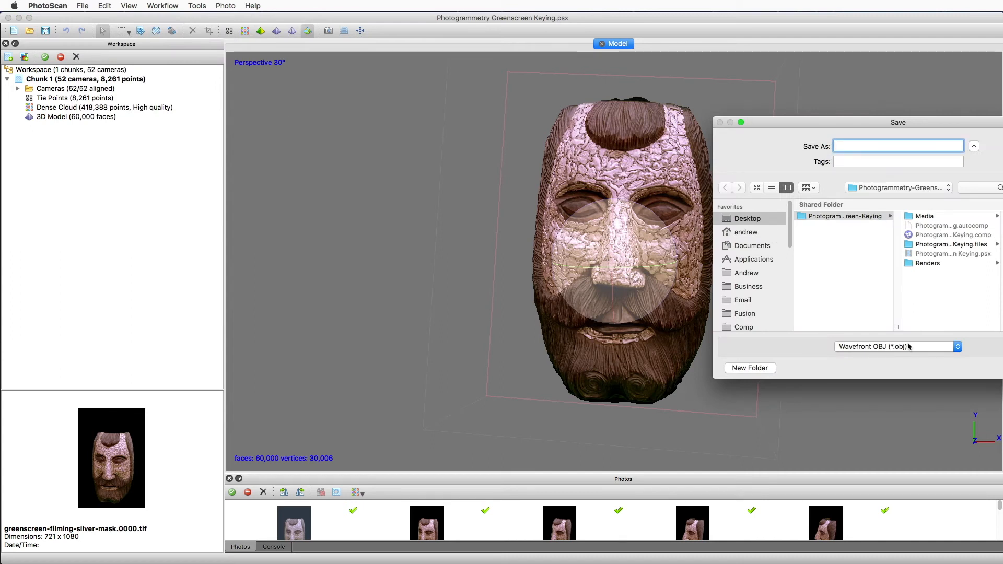
pyautogui.moveTo(955, 313)
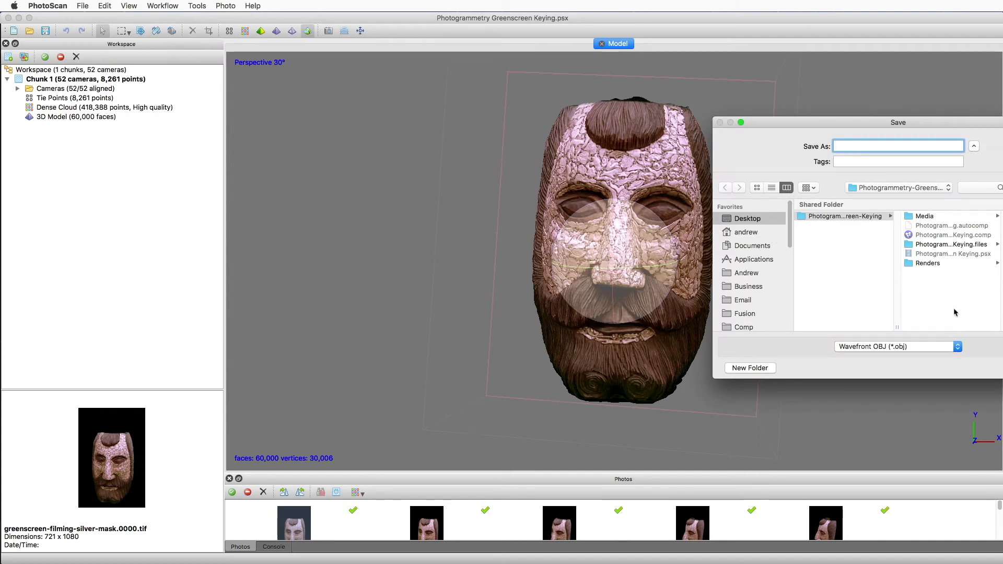
pyautogui.write('Mask')
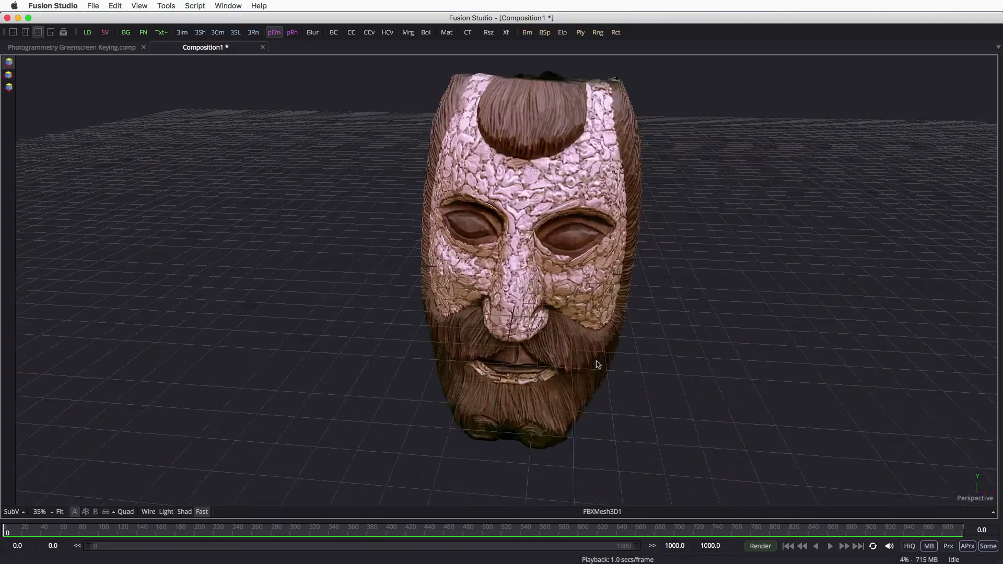
# Orbit the FBX mask mesh from its side round to its hollow back.
pyautogui.moveTo(596, 365); pyautogui.dragTo(701, 345)
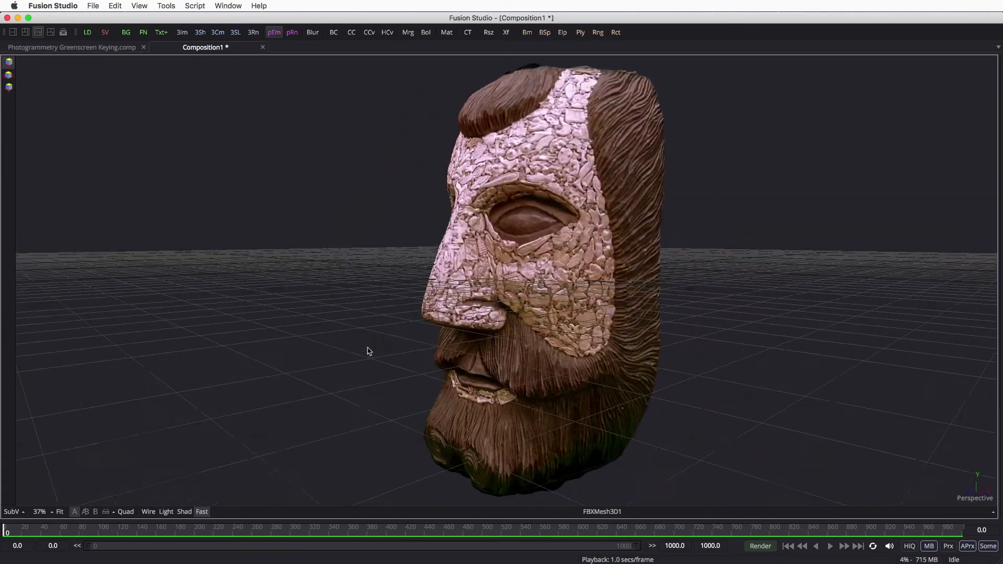
pyautogui.moveTo(368, 351); pyautogui.dragTo(377, 363)
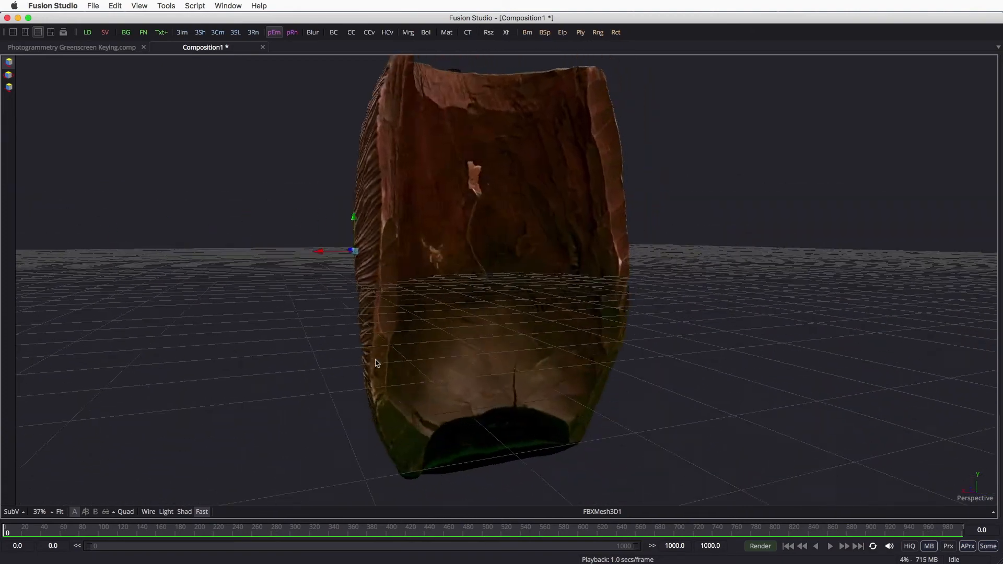